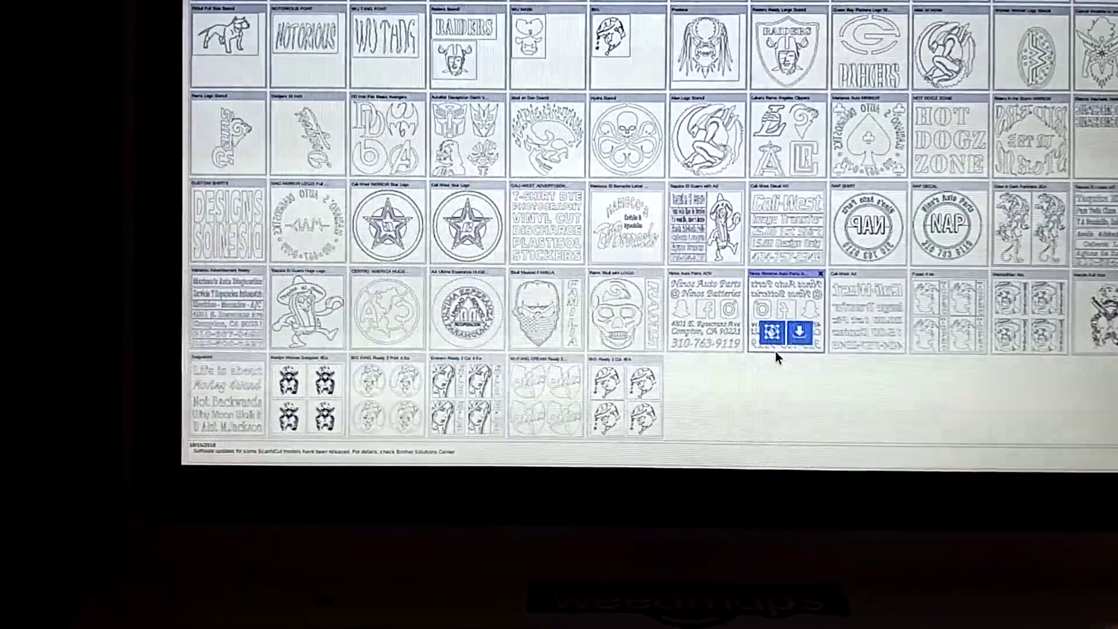
{"action": "scroll", "scroll_direction": "down", "scroll_amount": 3}
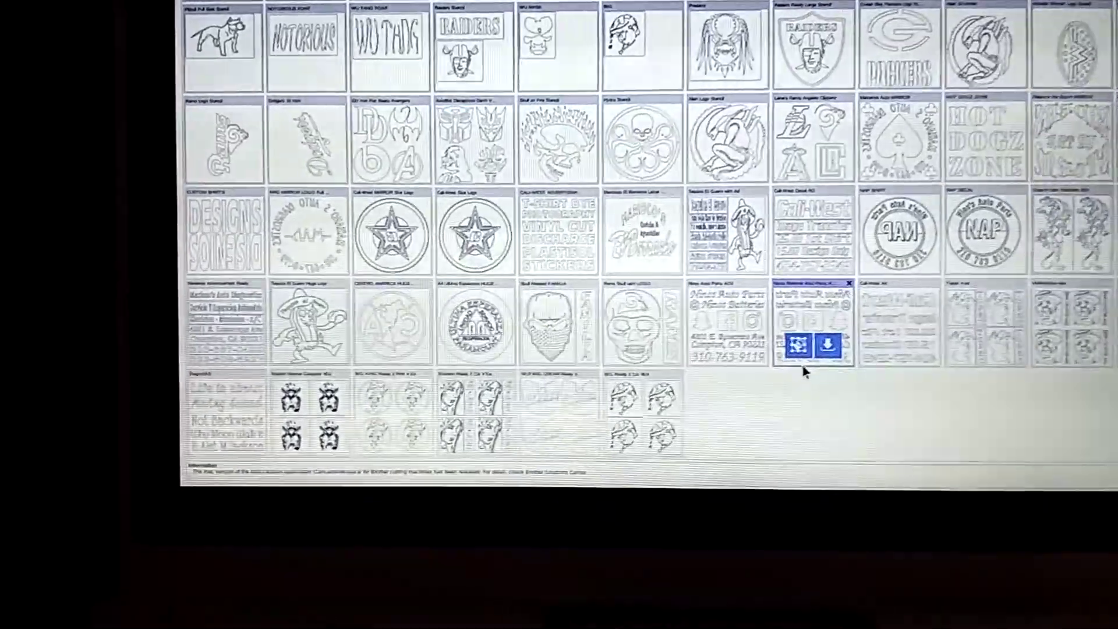
{"action": "scroll", "scroll_direction": "down", "scroll_amount": 3}
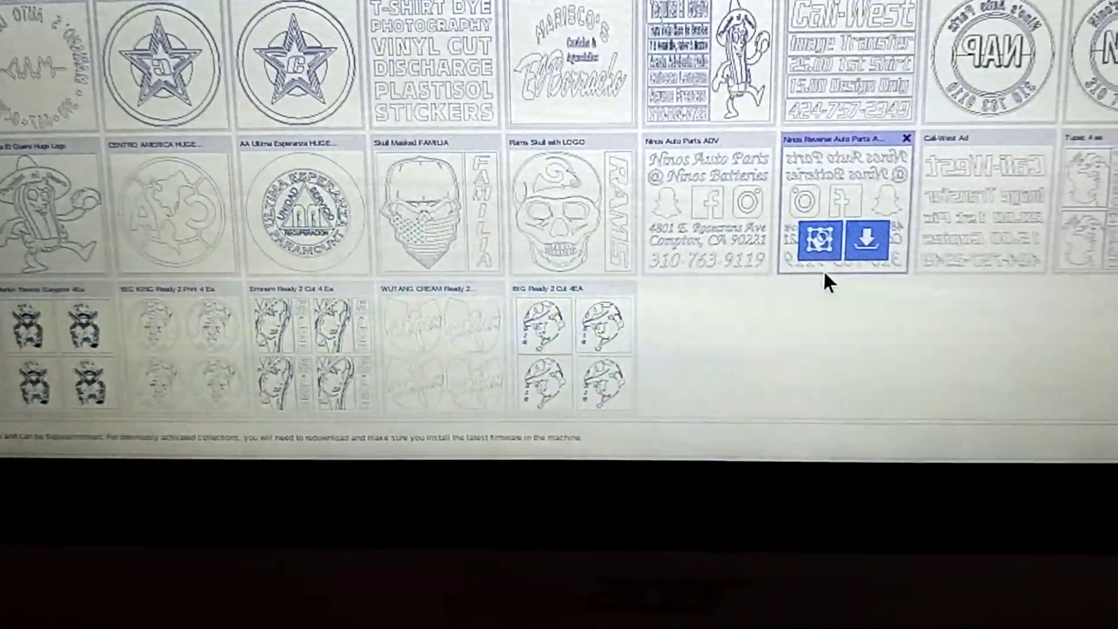
{"action": "scroll", "scroll_direction": "down", "scroll_amount": 3}
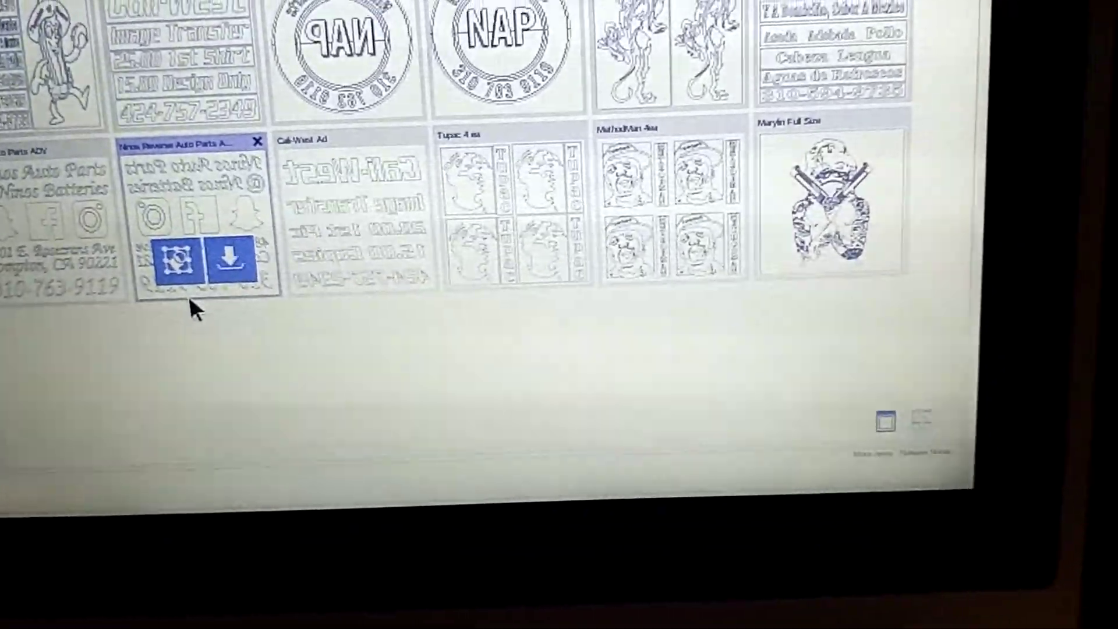
{"action": "scroll", "scroll_direction": "down", "scroll_amount": 3}
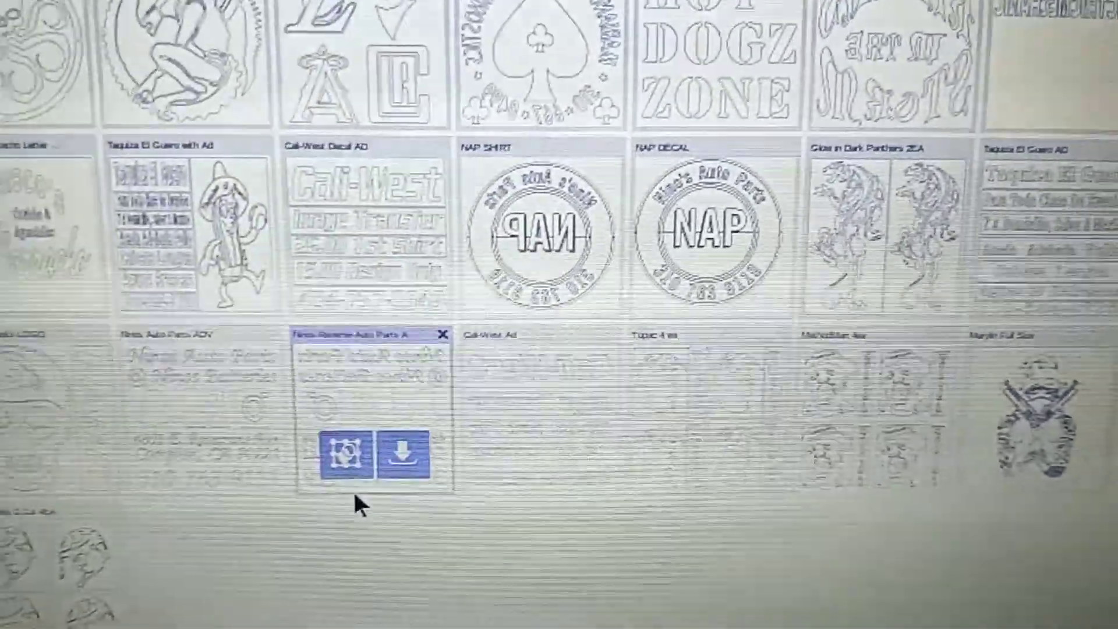
{"action": "scroll", "scroll_direction": "down", "scroll_amount": 3}
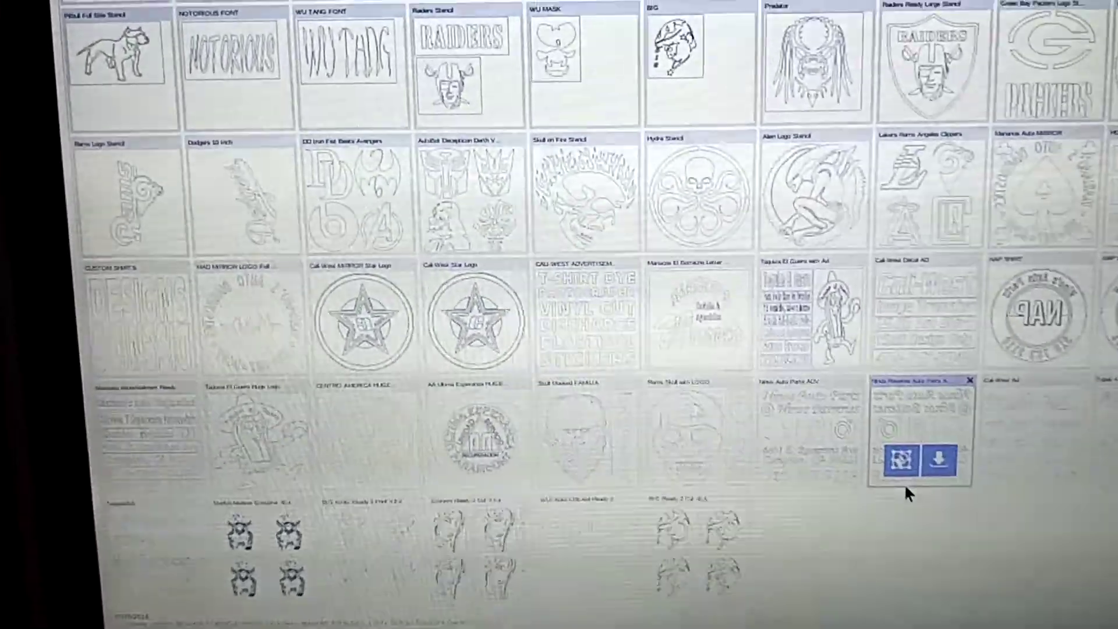
{"action": "scroll", "scroll_direction": "down", "scroll_amount": 3}
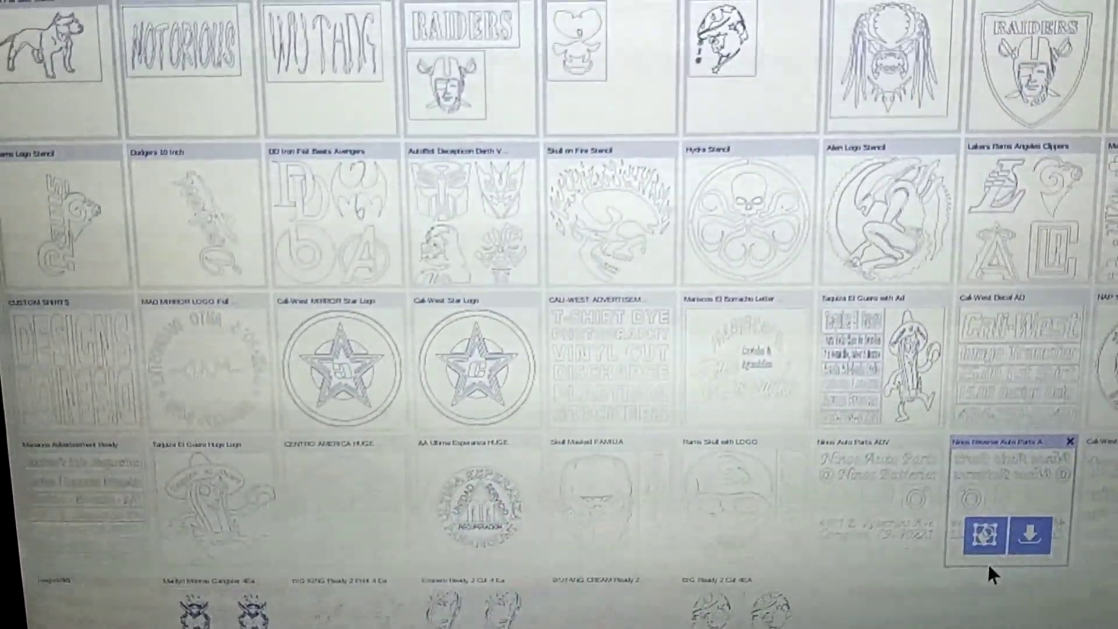
{"action": "scroll", "scroll_direction": "down", "scroll_amount": 3}
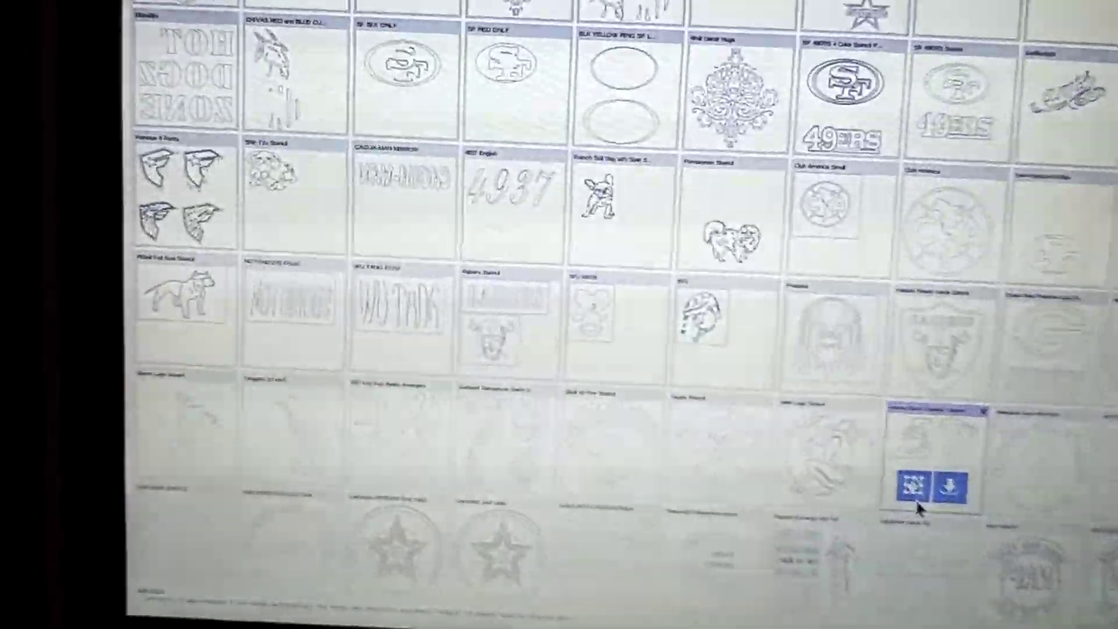
{"action": "scroll", "scroll_direction": "down", "scroll_amount": 3}
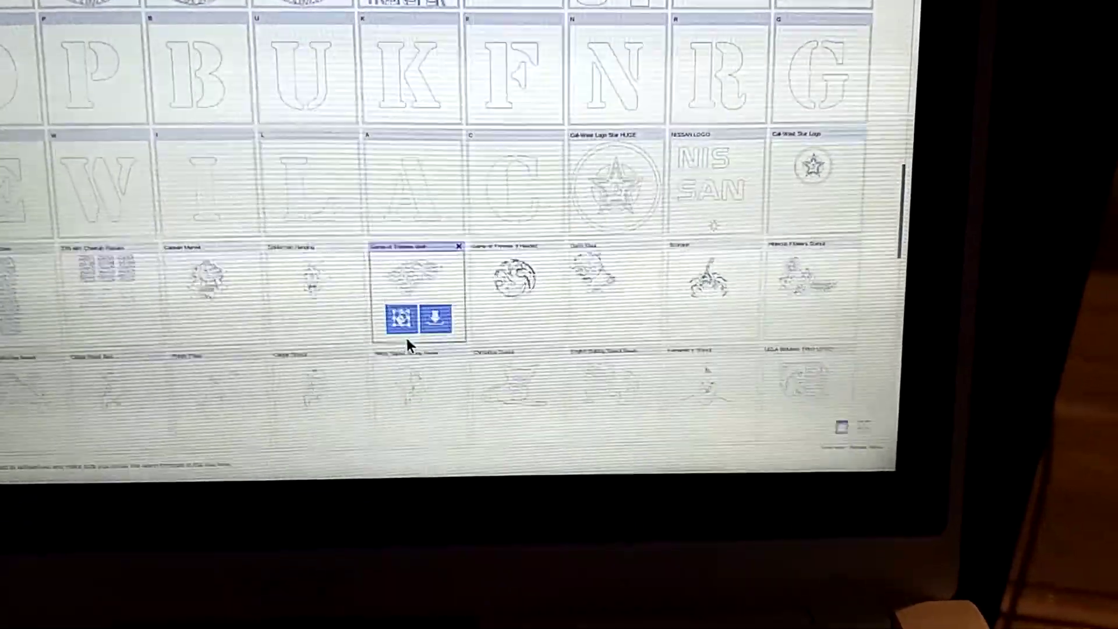
{"action": "scroll", "scroll_direction": "down", "scroll_amount": 3}
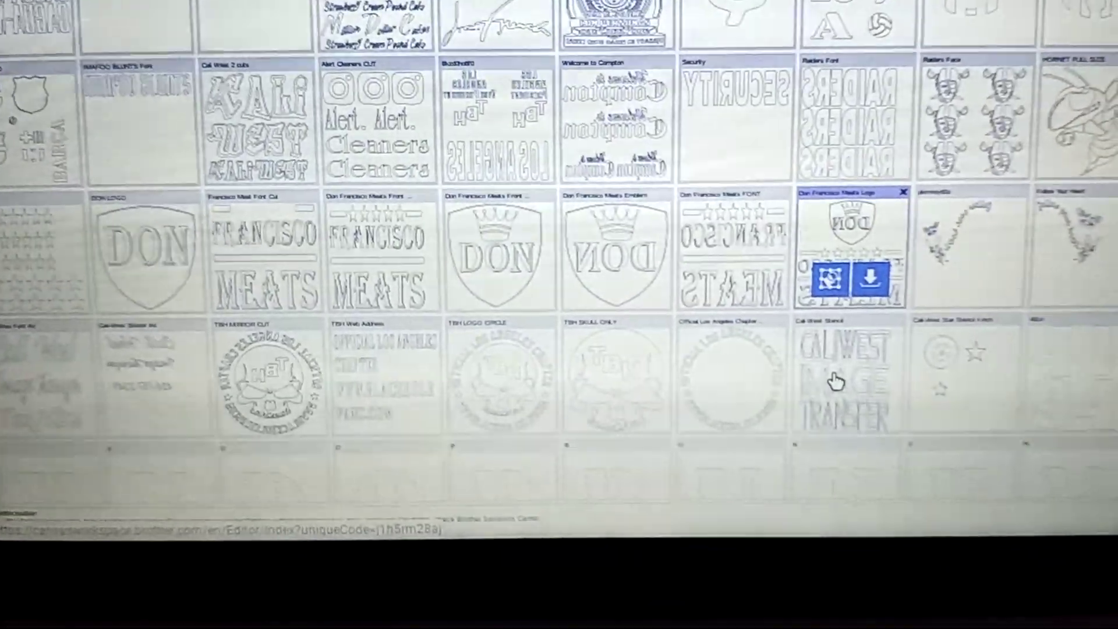
{"action": "scroll", "scroll_direction": "down", "scroll_amount": 3}
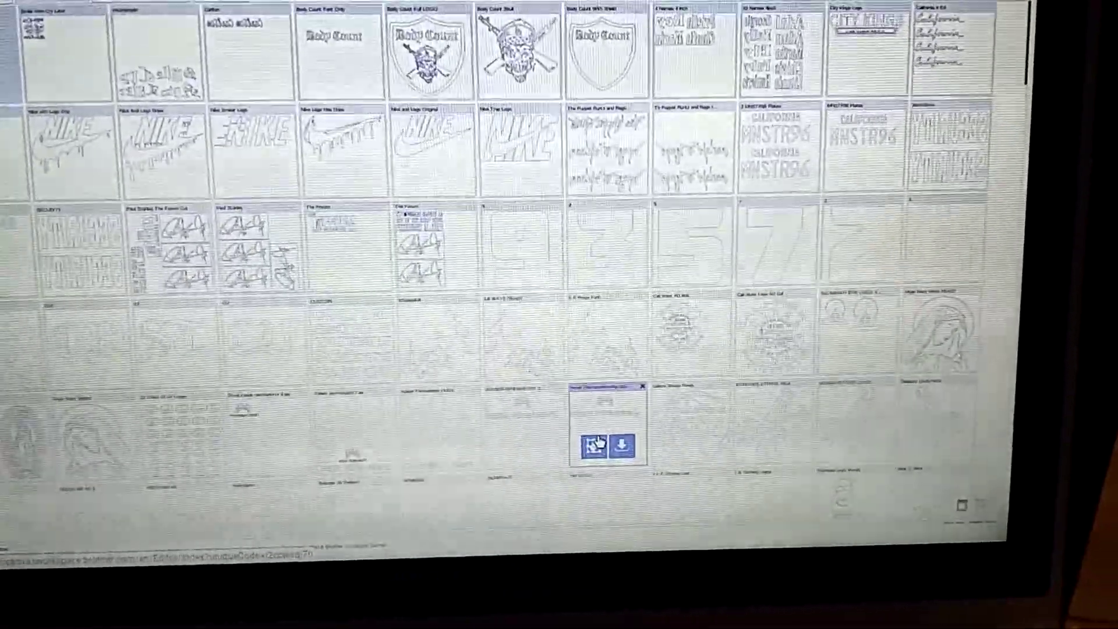
{"action": "scroll", "scroll_direction": "down", "scroll_amount": 3}
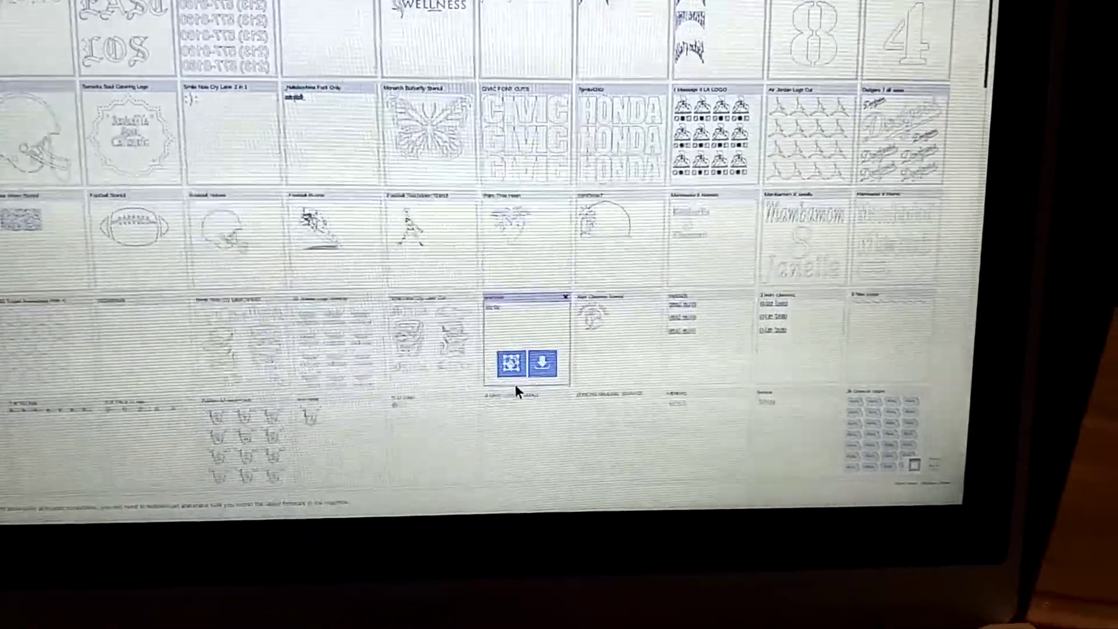
{"action": "scroll", "scroll_direction": "down", "scroll_amount": 3}
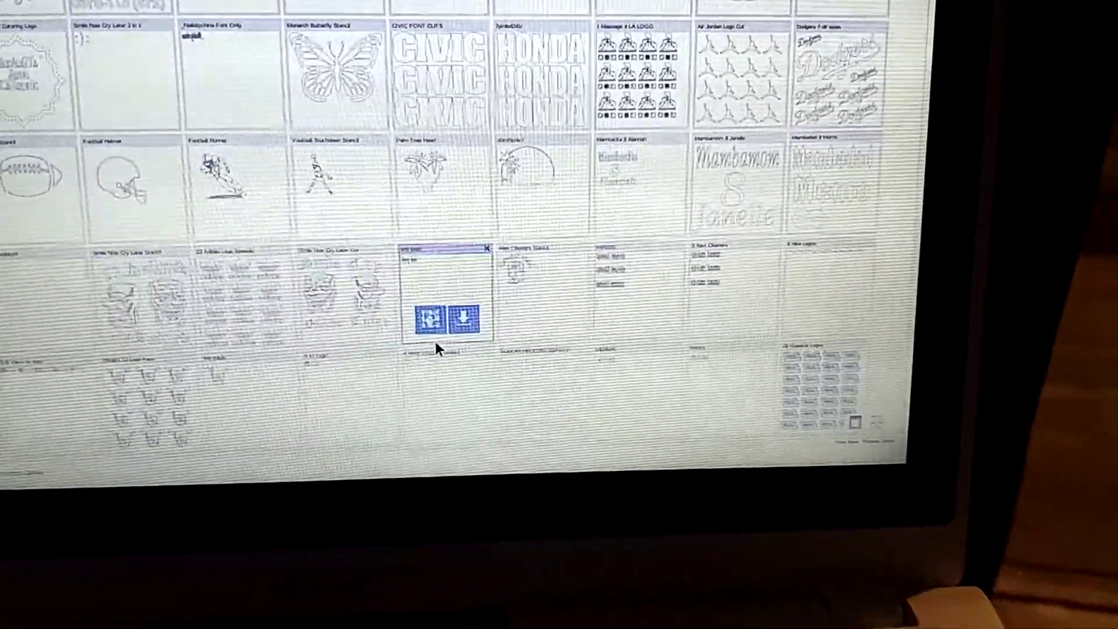
{"action": "scroll", "scroll_direction": "down", "scroll_amount": 3}
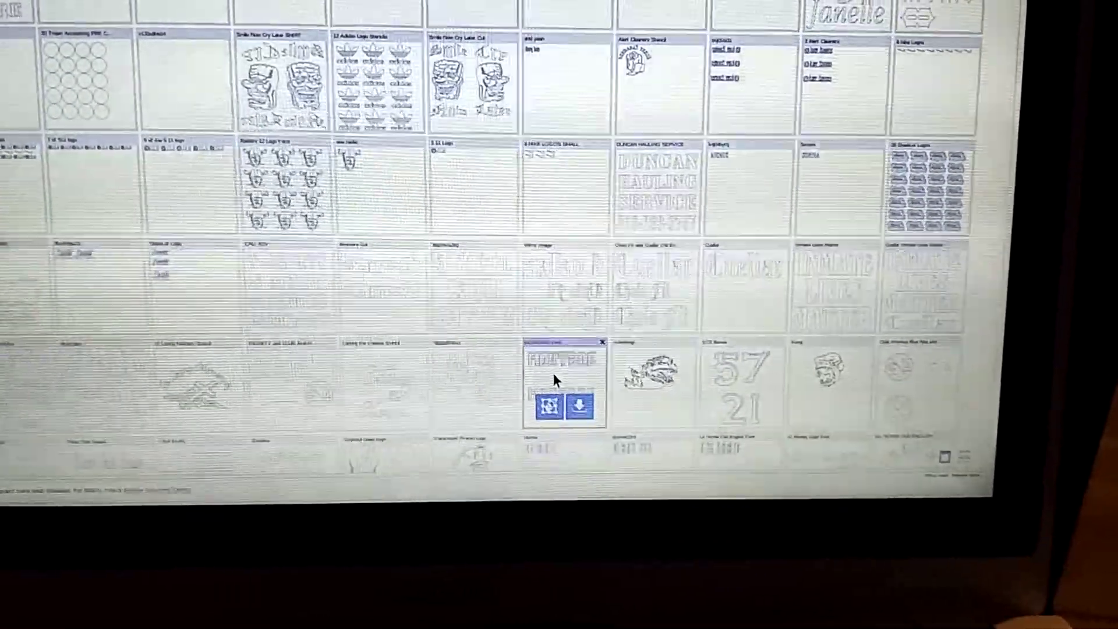
{"action": "scroll", "scroll_direction": "down", "scroll_amount": 3}
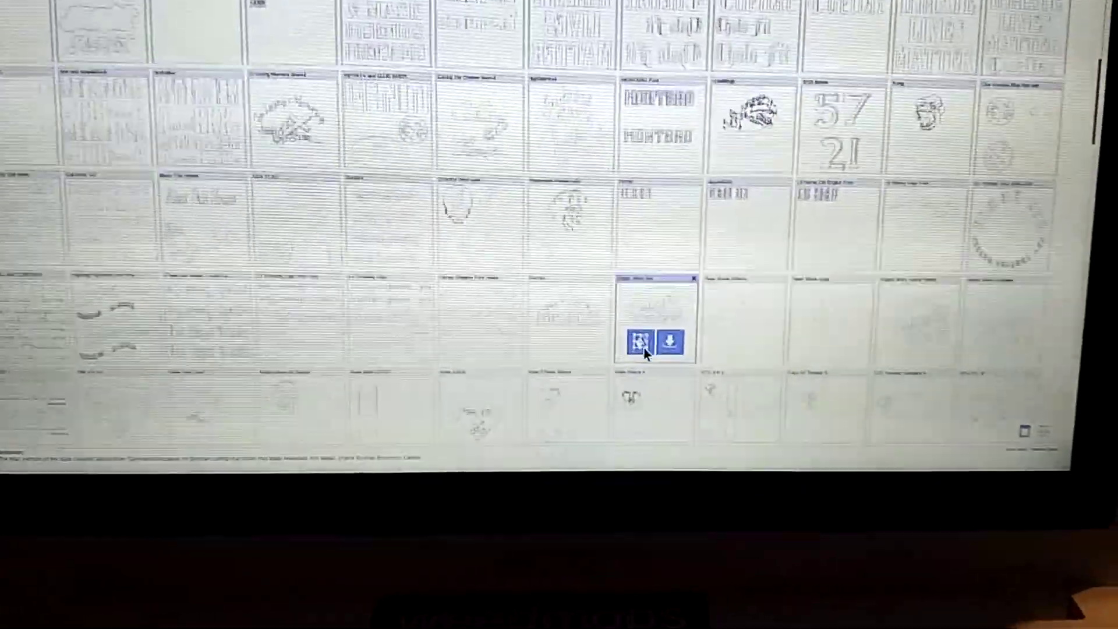